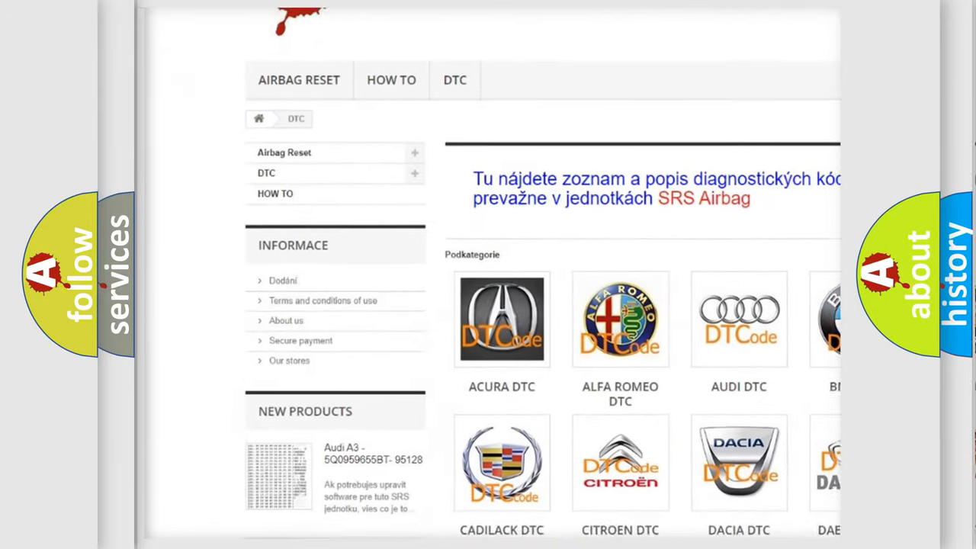
pyautogui.scroll(-3)
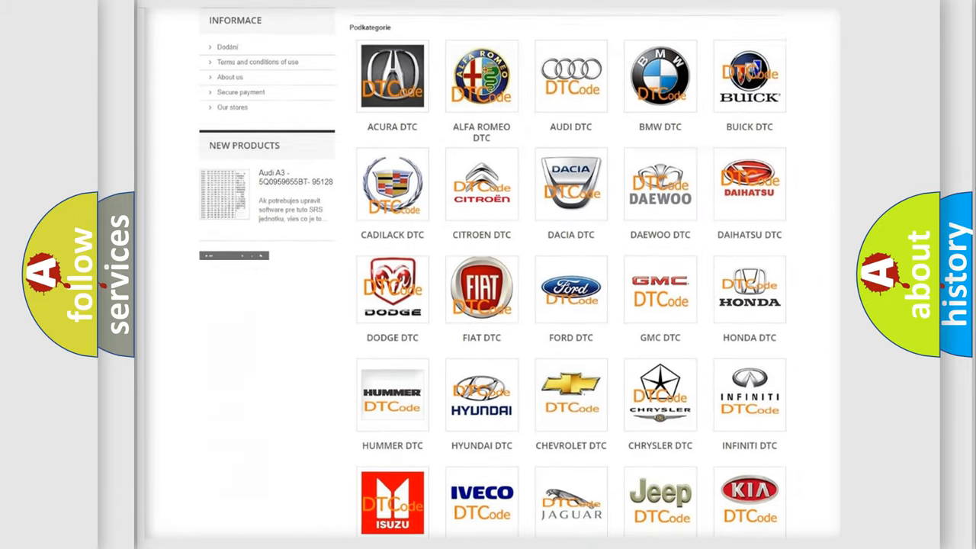
pyautogui.scroll(-3)
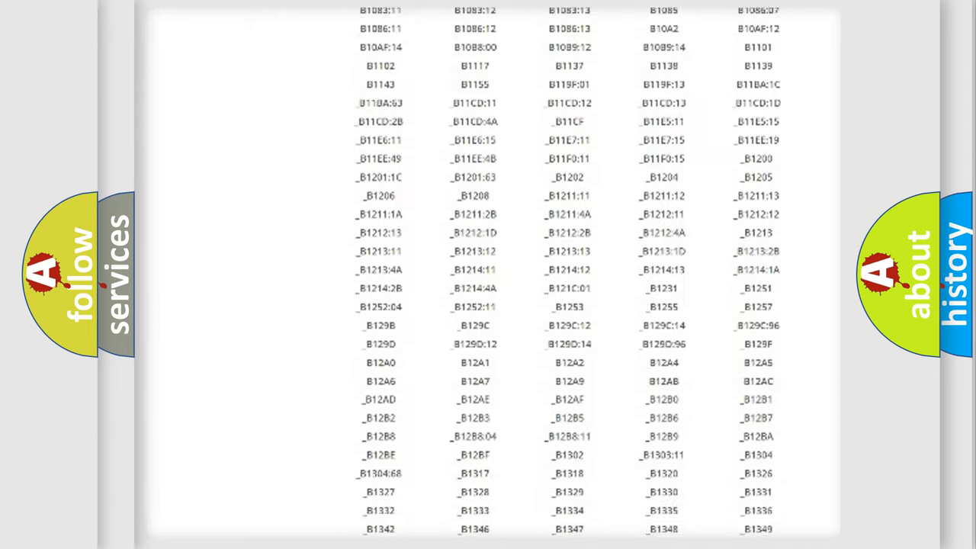
pyautogui.scroll(-3)
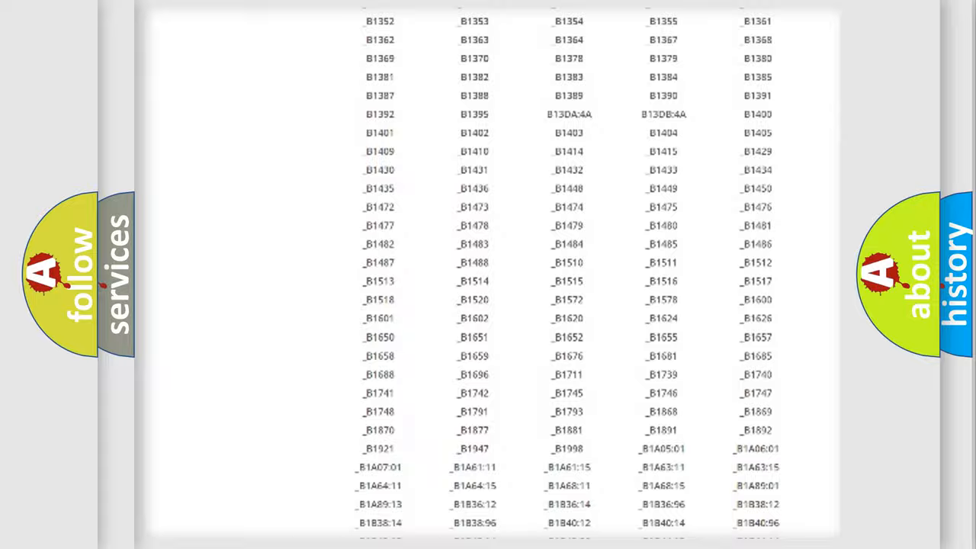
pyautogui.scroll(3)
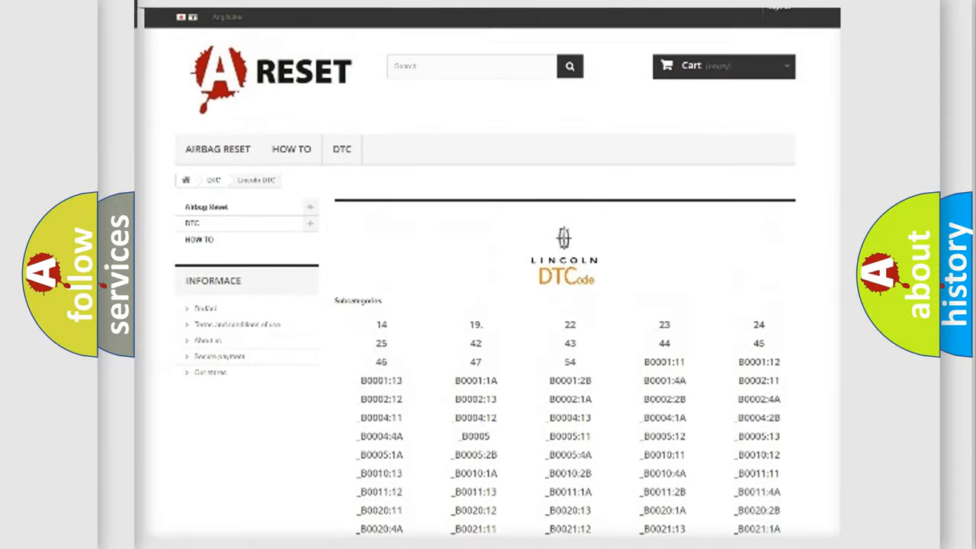